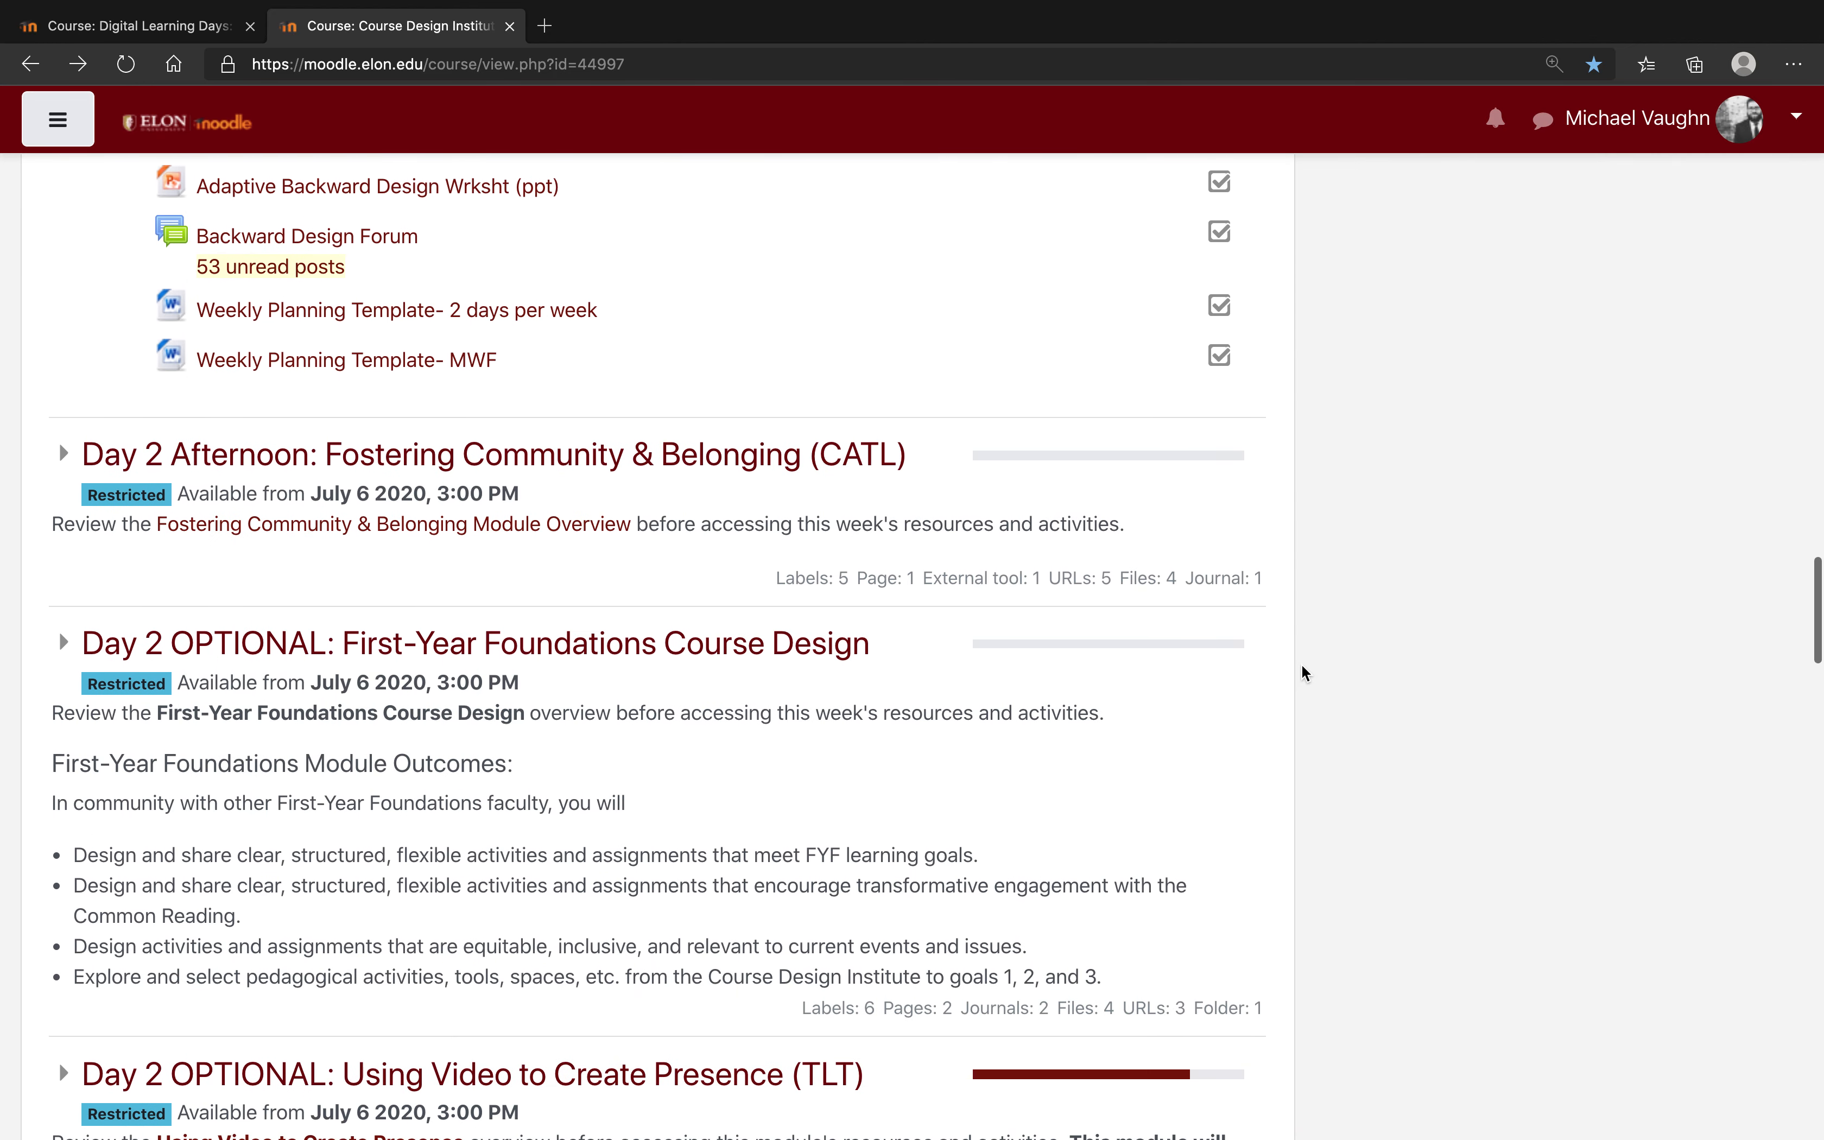
- Load the course's Journals index from the Activities block and review every journal's topic, description and entry count
{"action": "scroll", "scroll_direction": "down", "scroll_amount": 3}
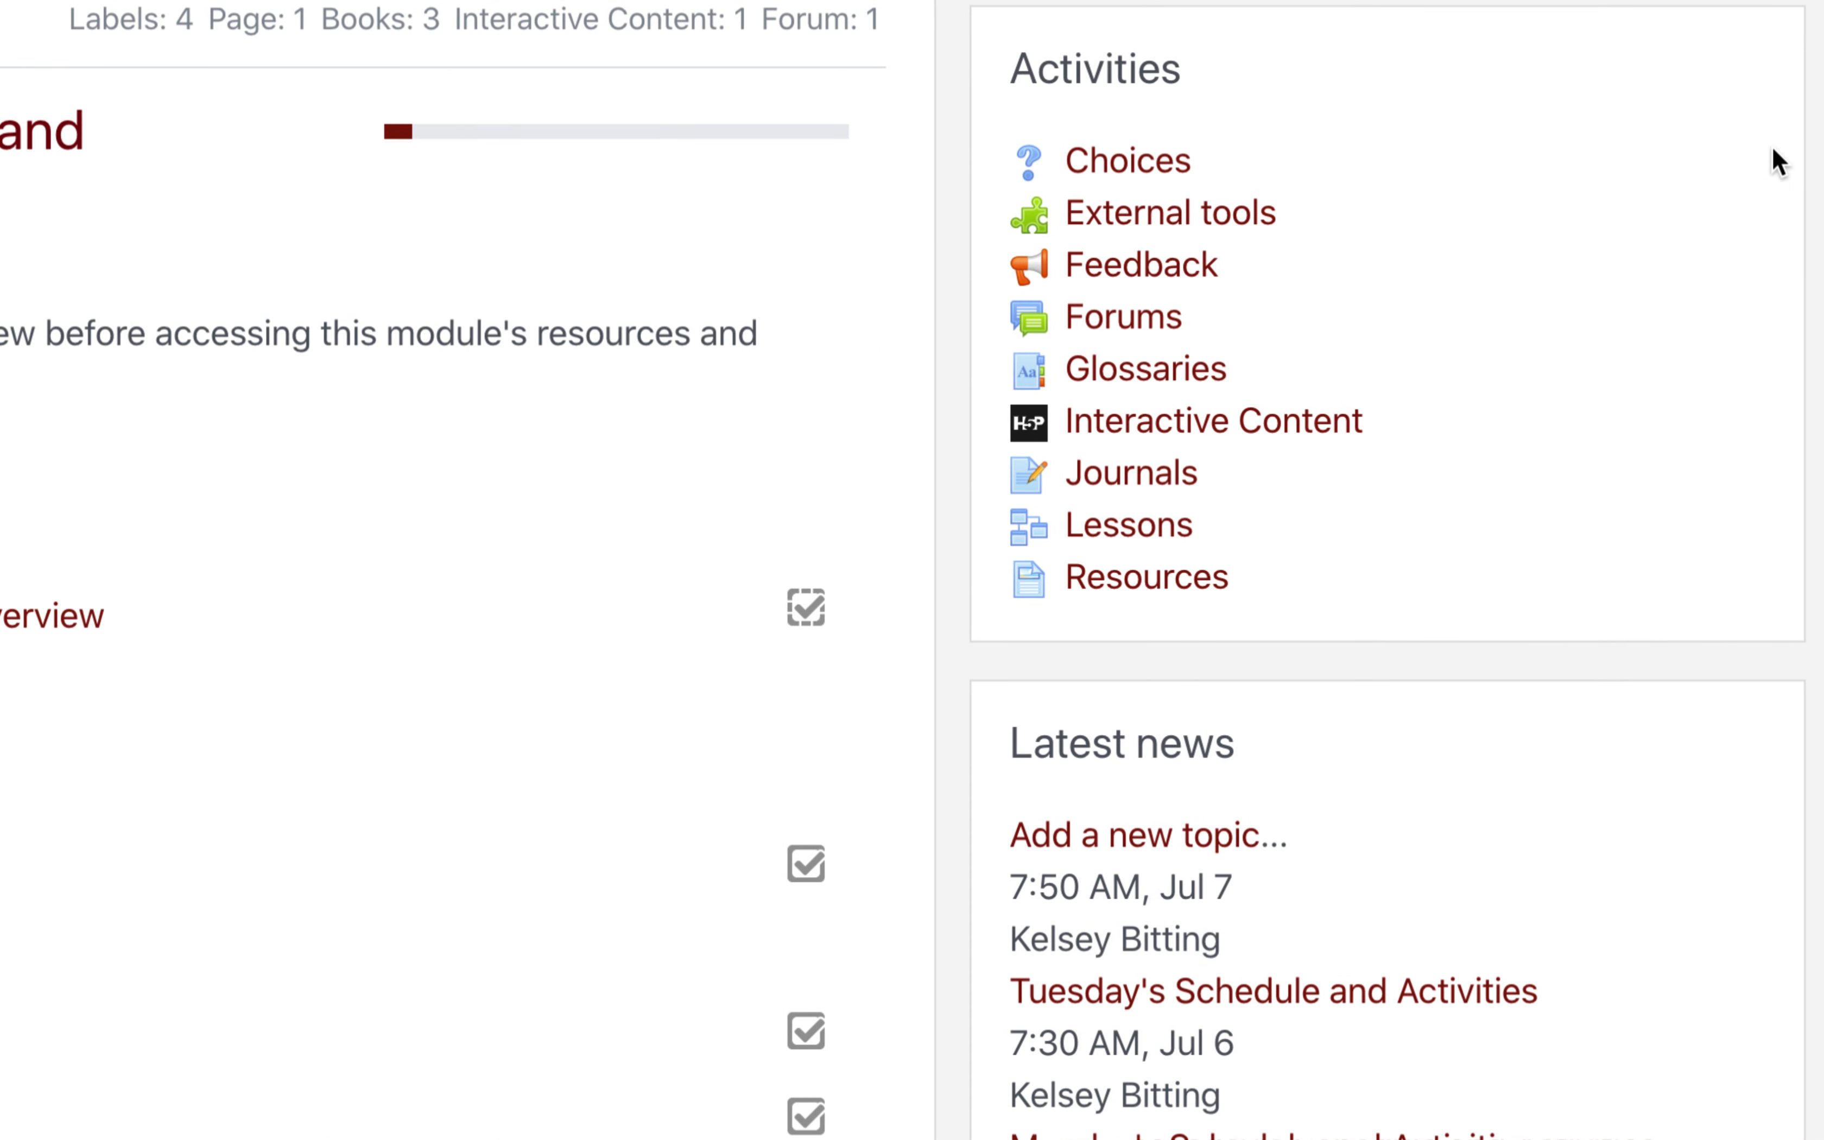
{"action": "mouse_move", "coordinate": [1462, 162]}
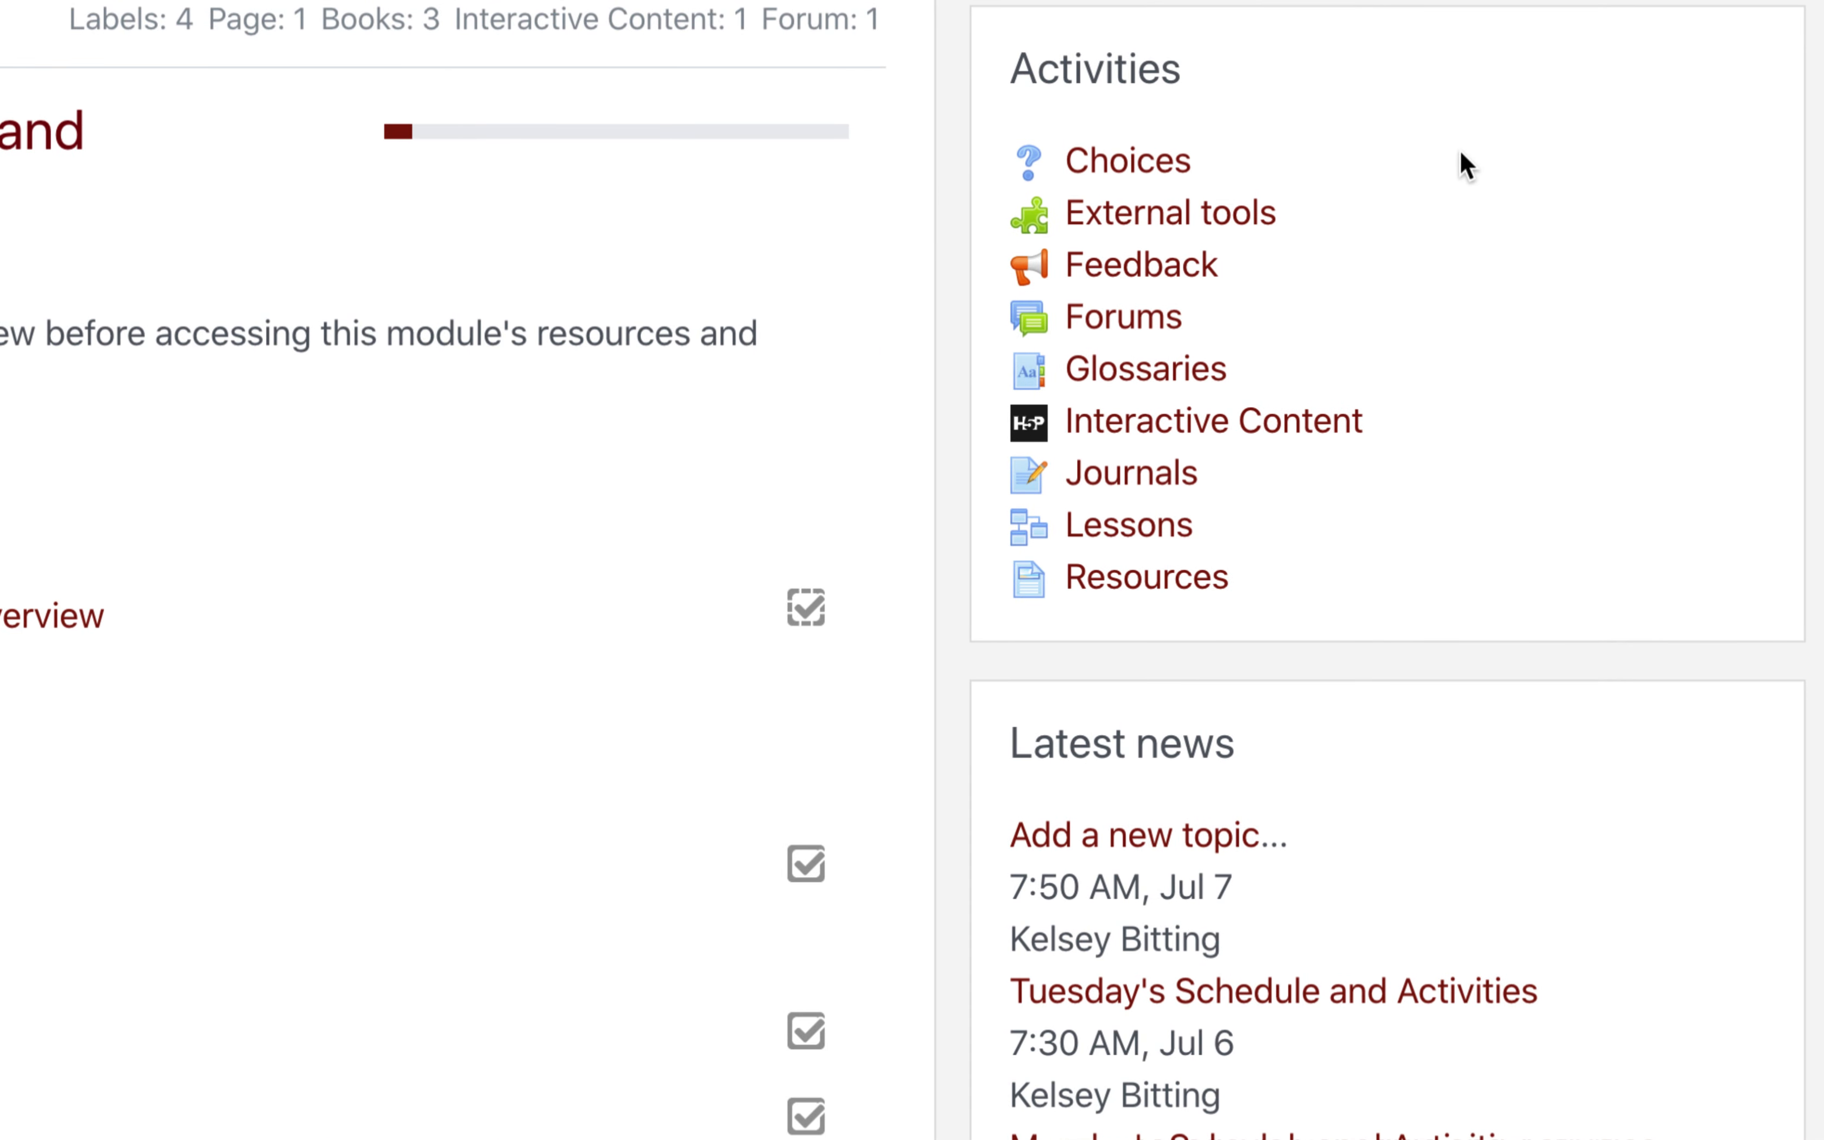
{"action": "mouse_move", "coordinate": [1416, 160]}
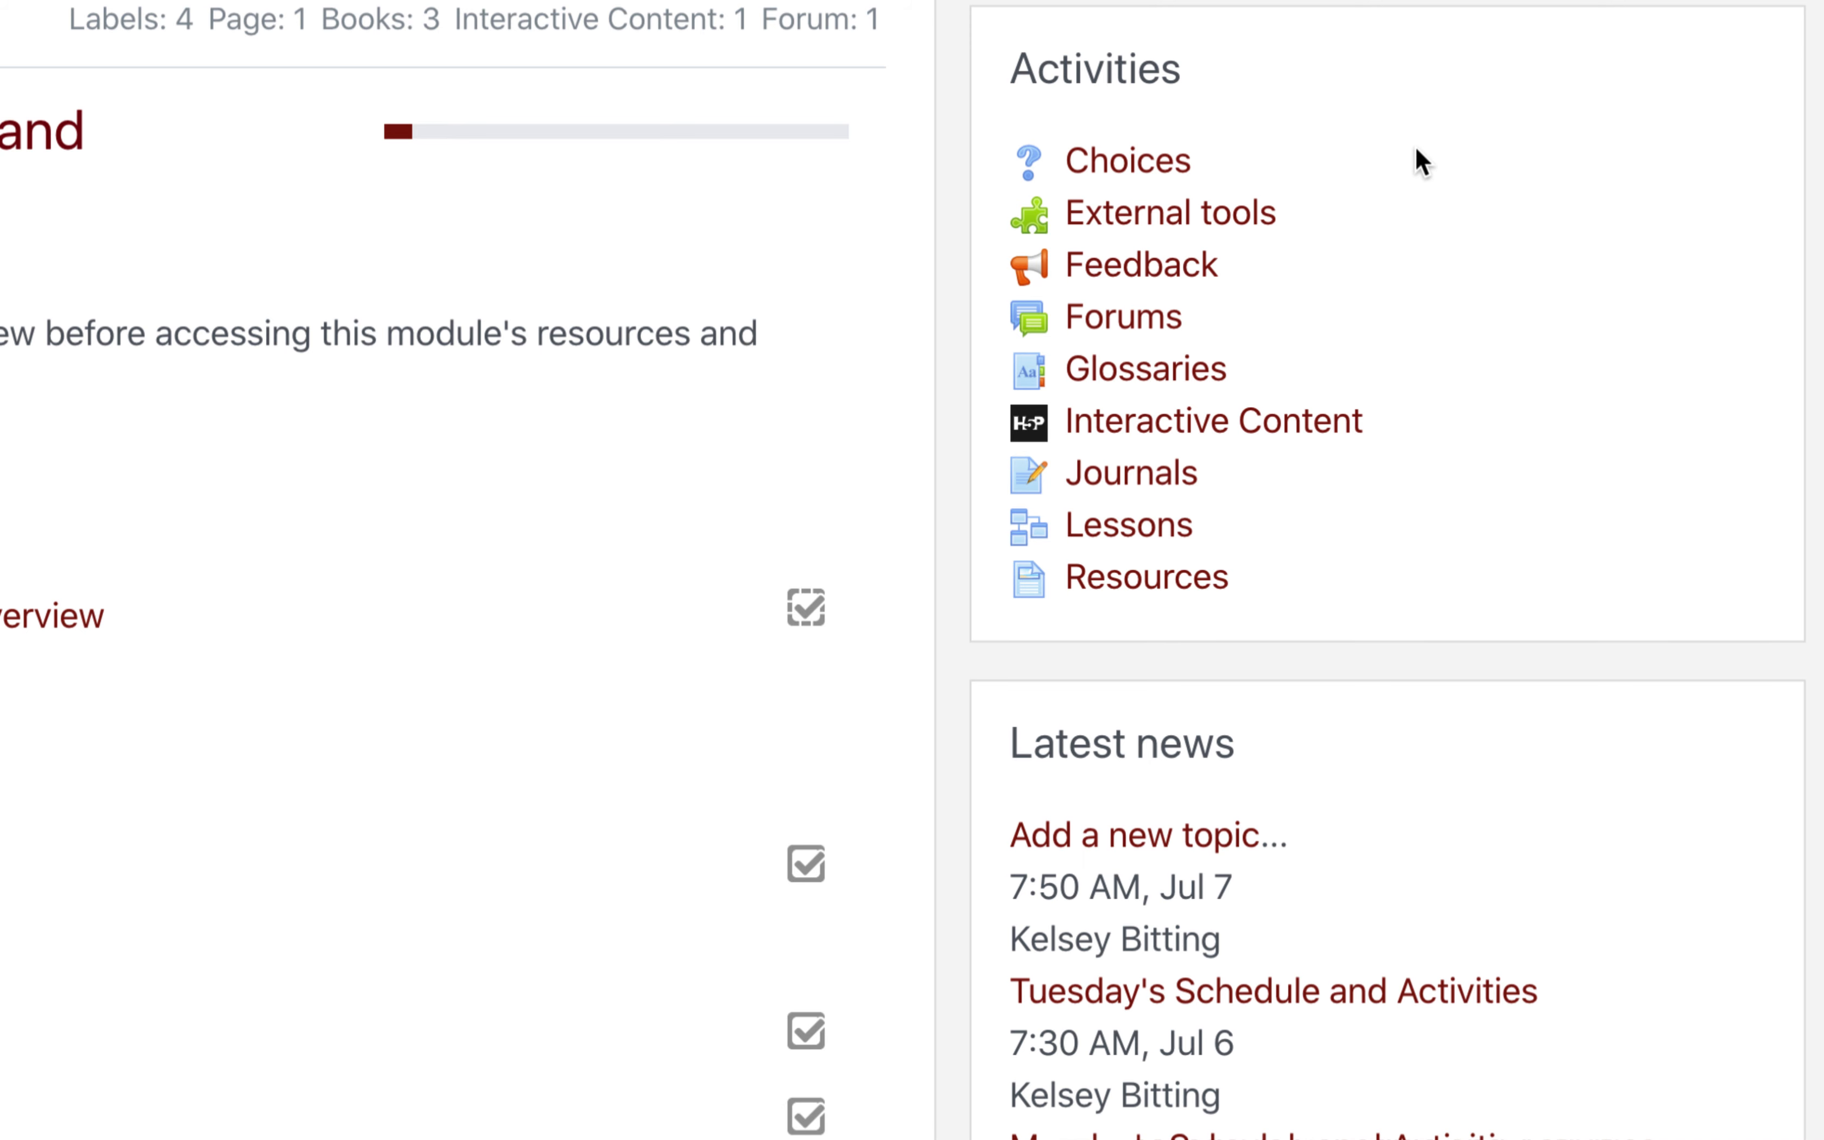
{"action": "mouse_move", "coordinate": [1123, 135]}
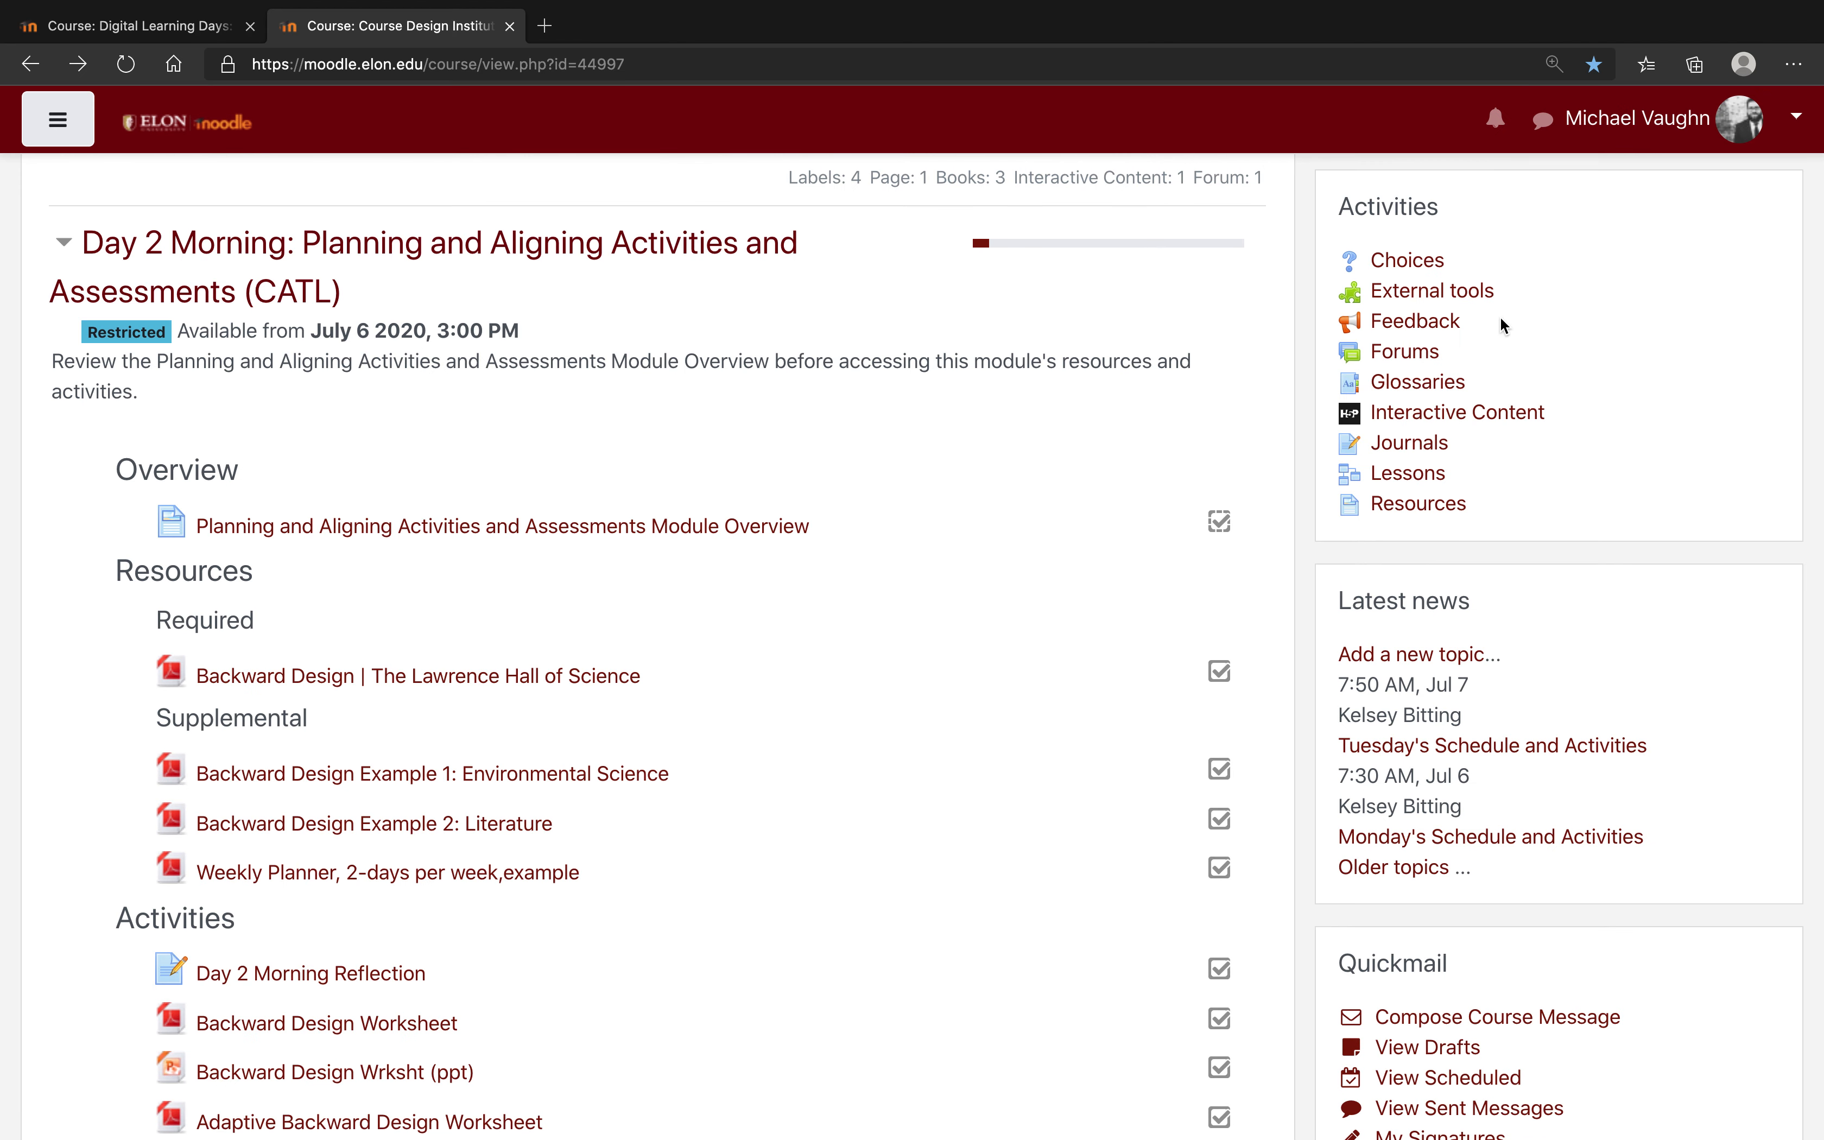
{"action": "left_click", "coordinate": [1409, 443]}
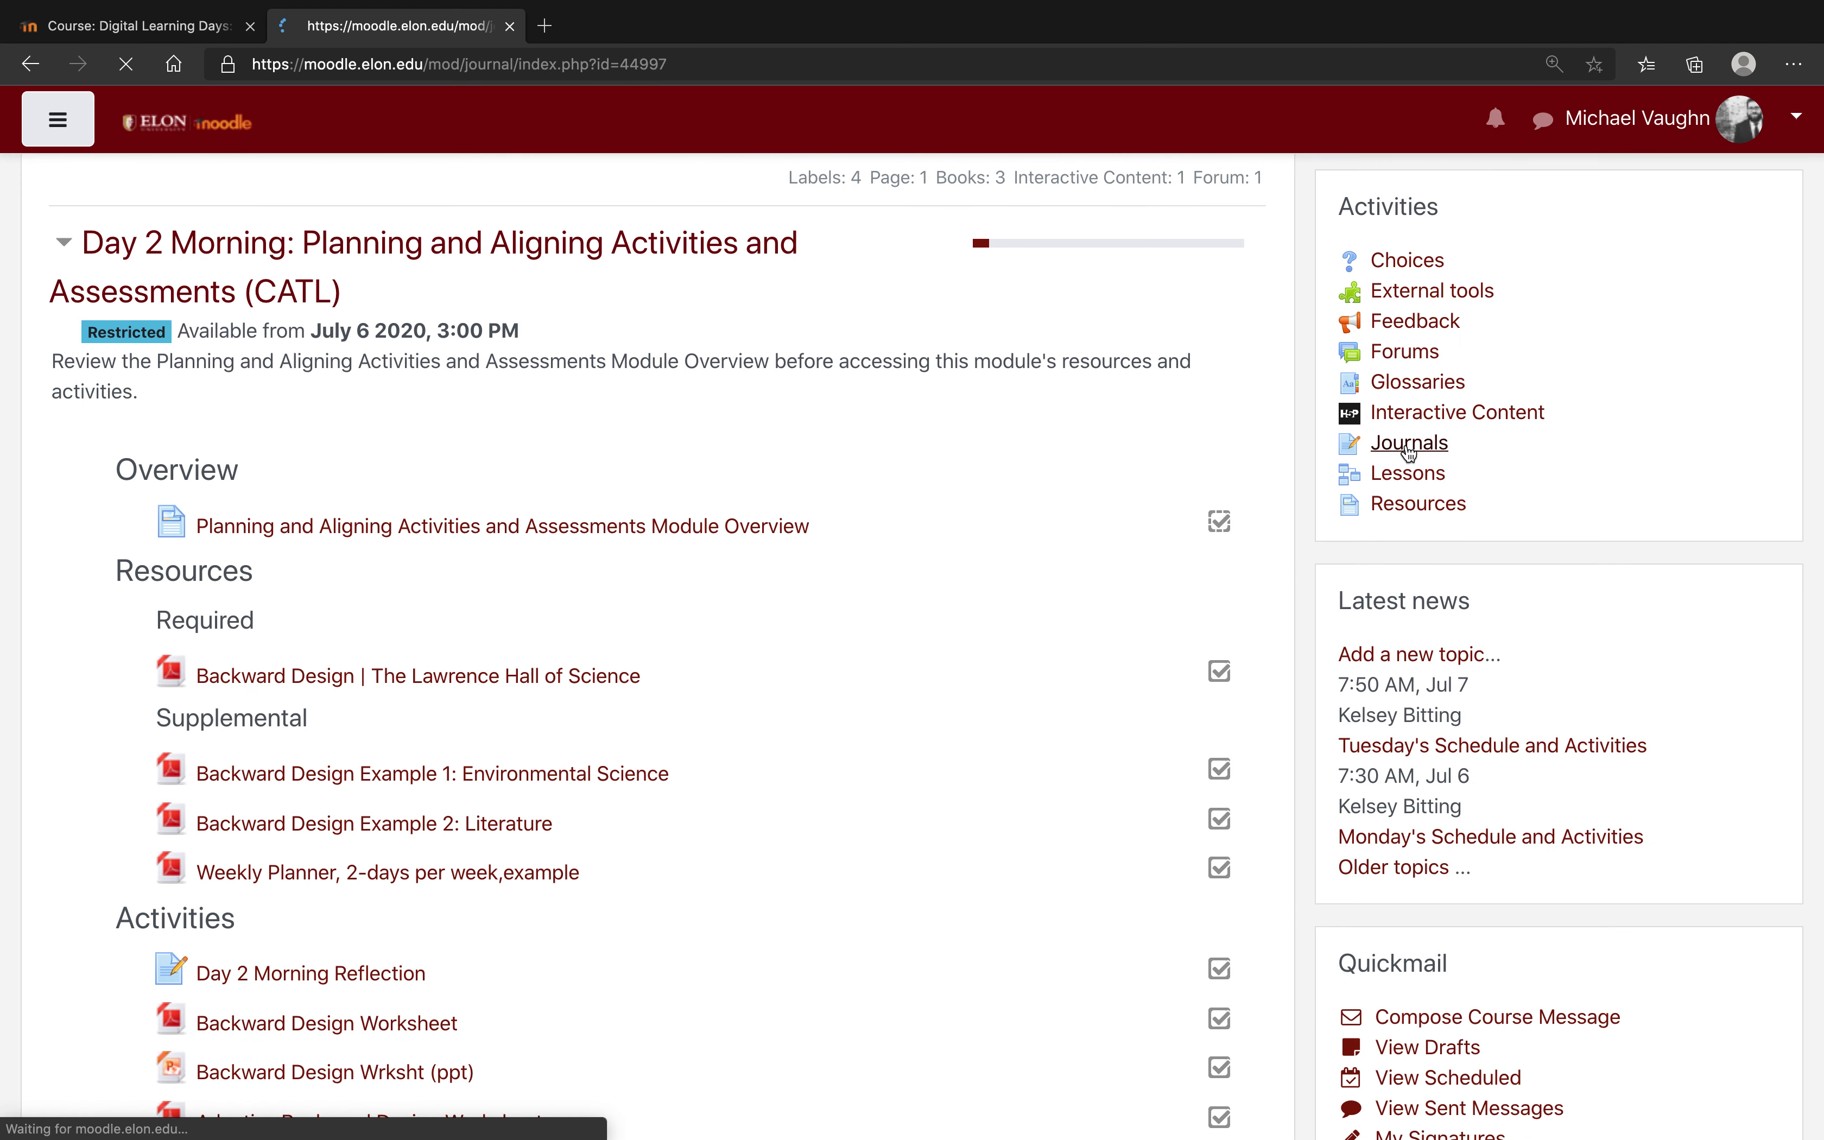
{"action": "left_click", "coordinate": [1409, 443]}
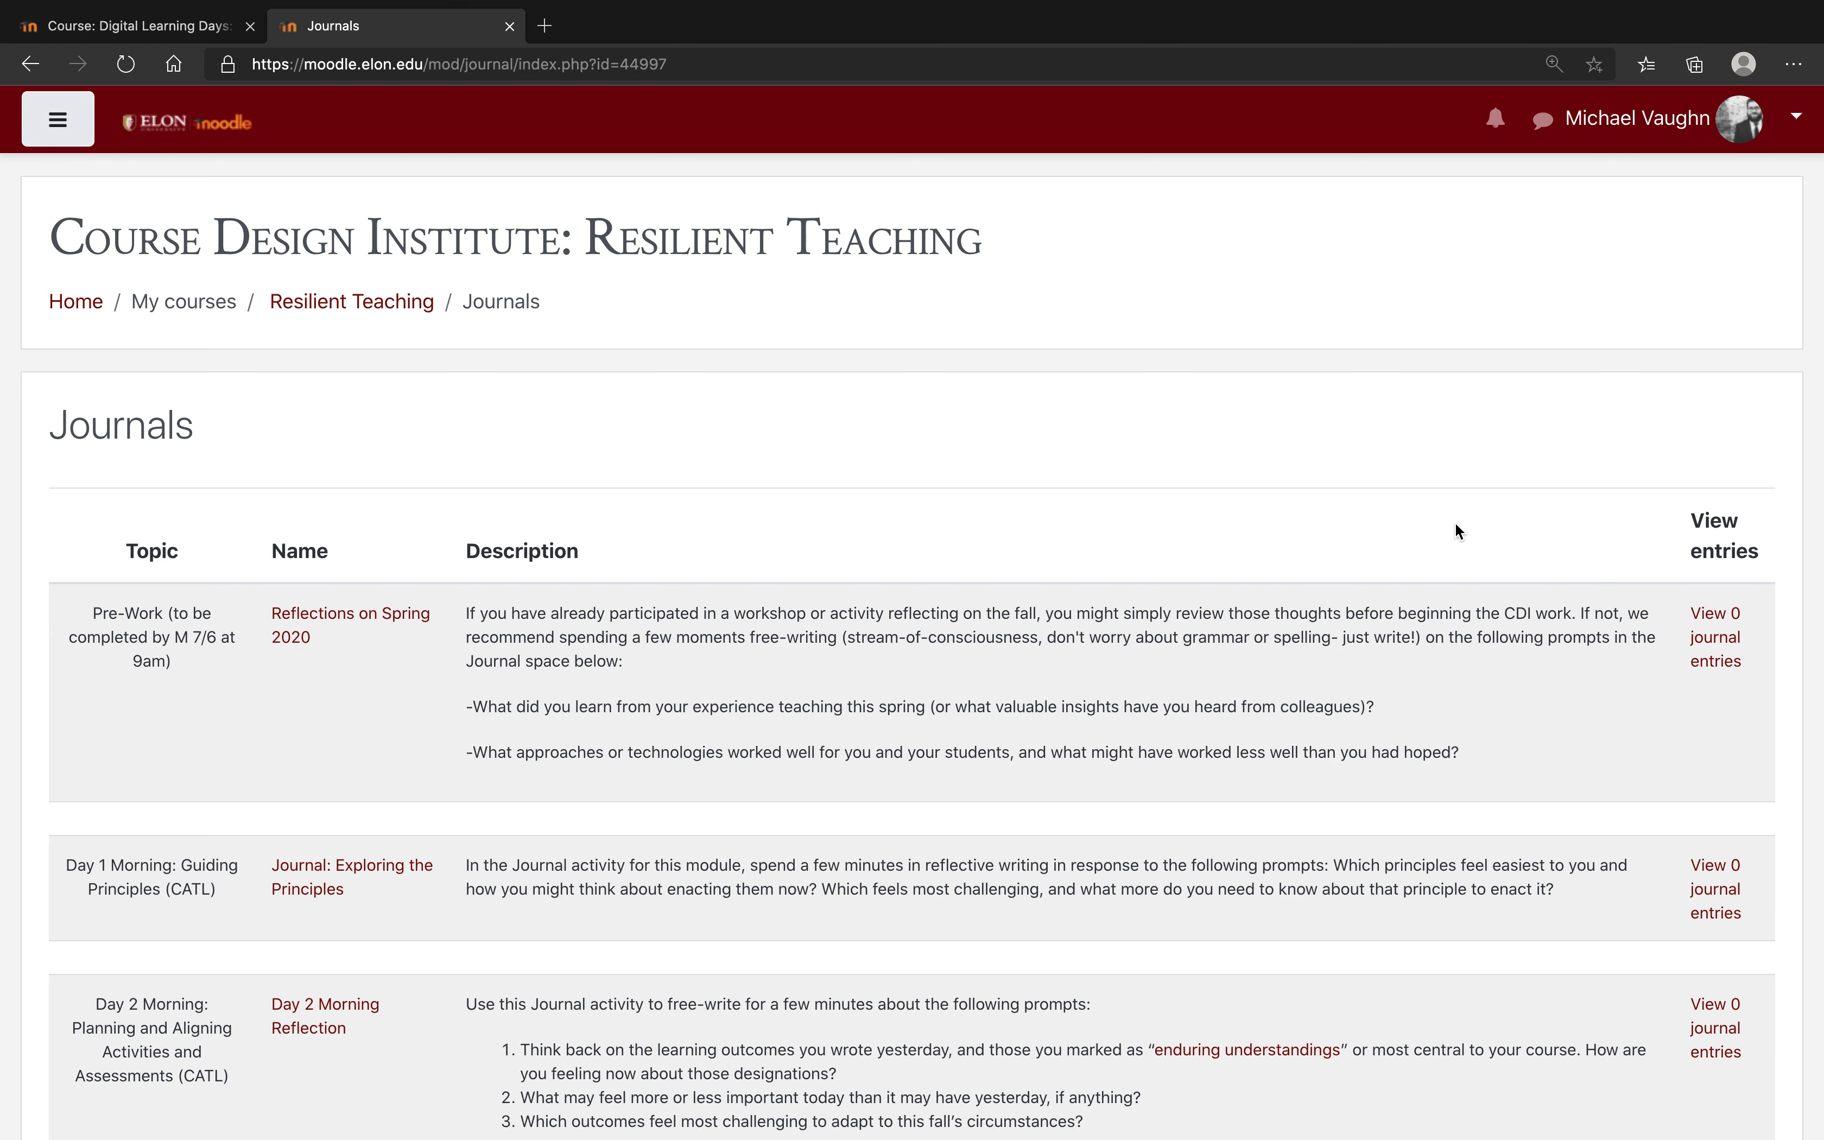
{"action": "scroll", "scroll_direction": "down", "scroll_amount": 3}
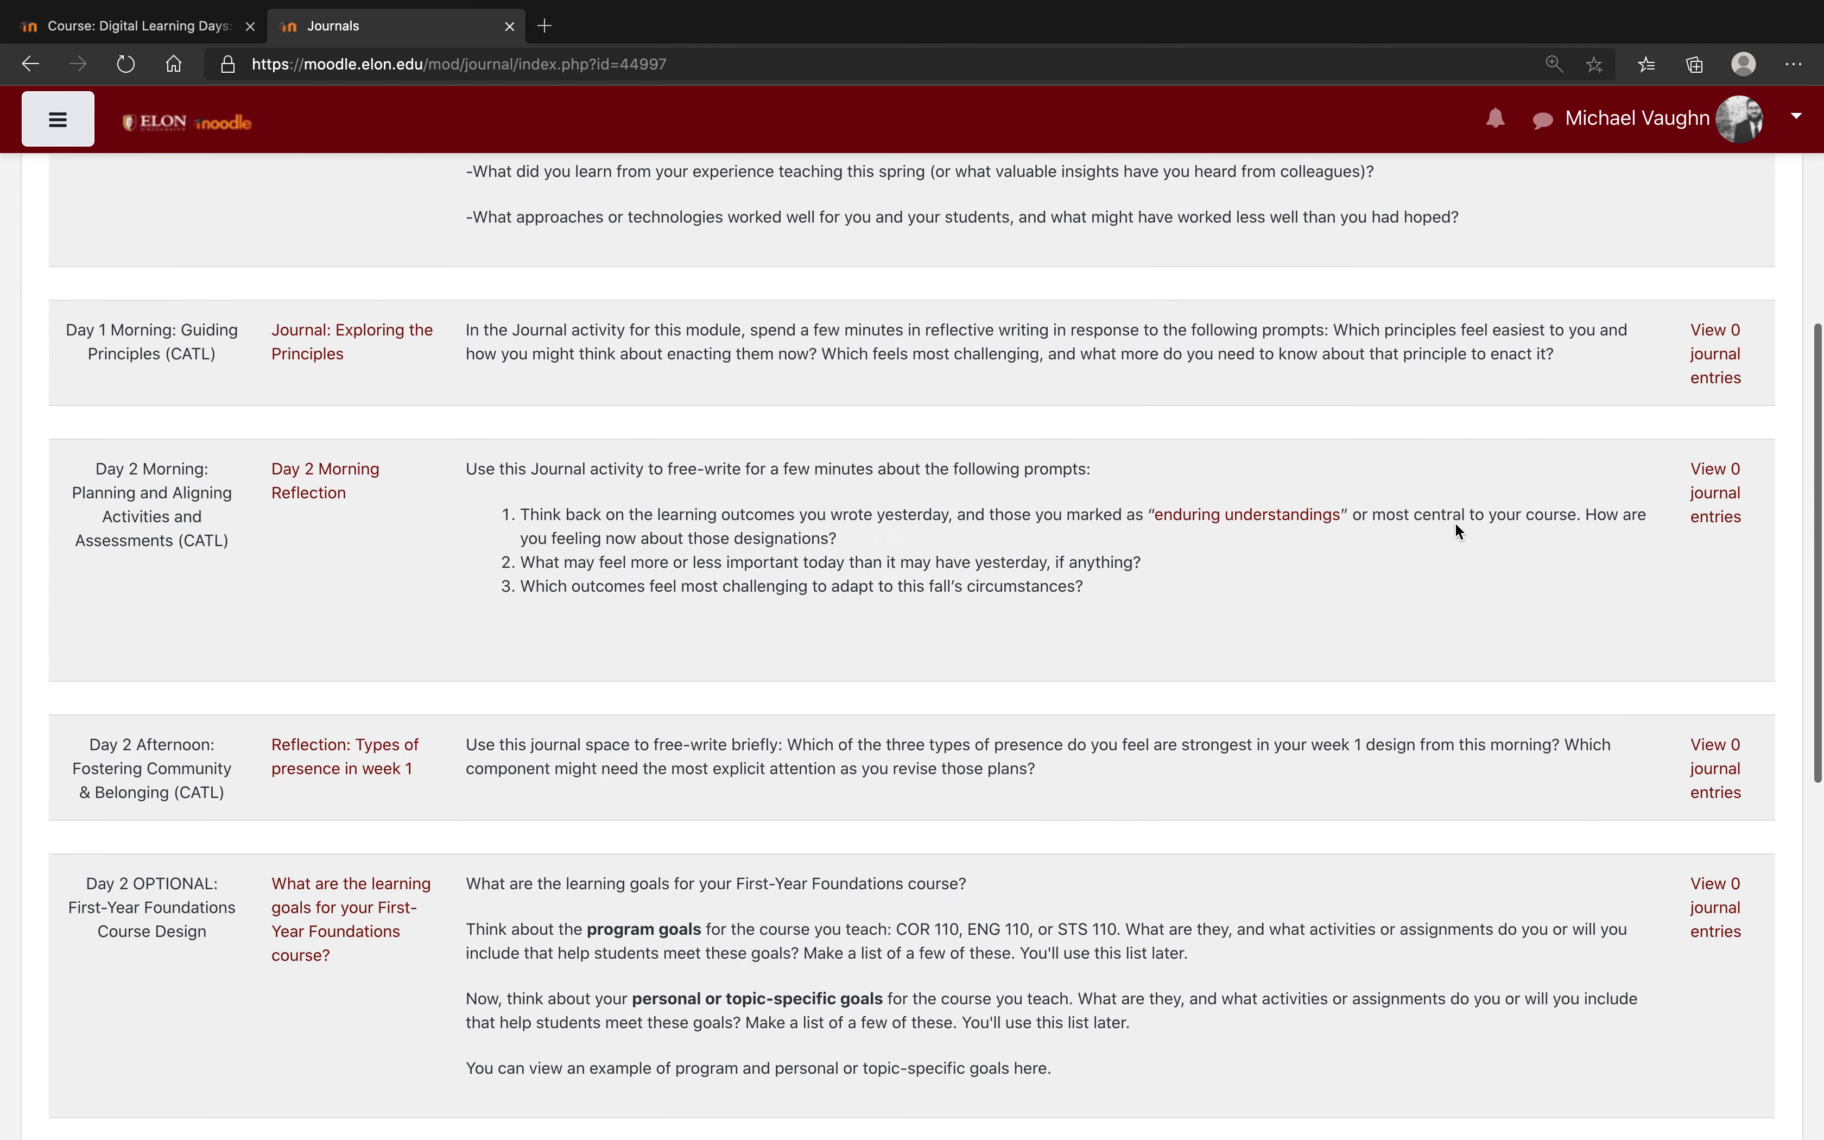
{"action": "scroll", "scroll_direction": "down", "scroll_amount": 3}
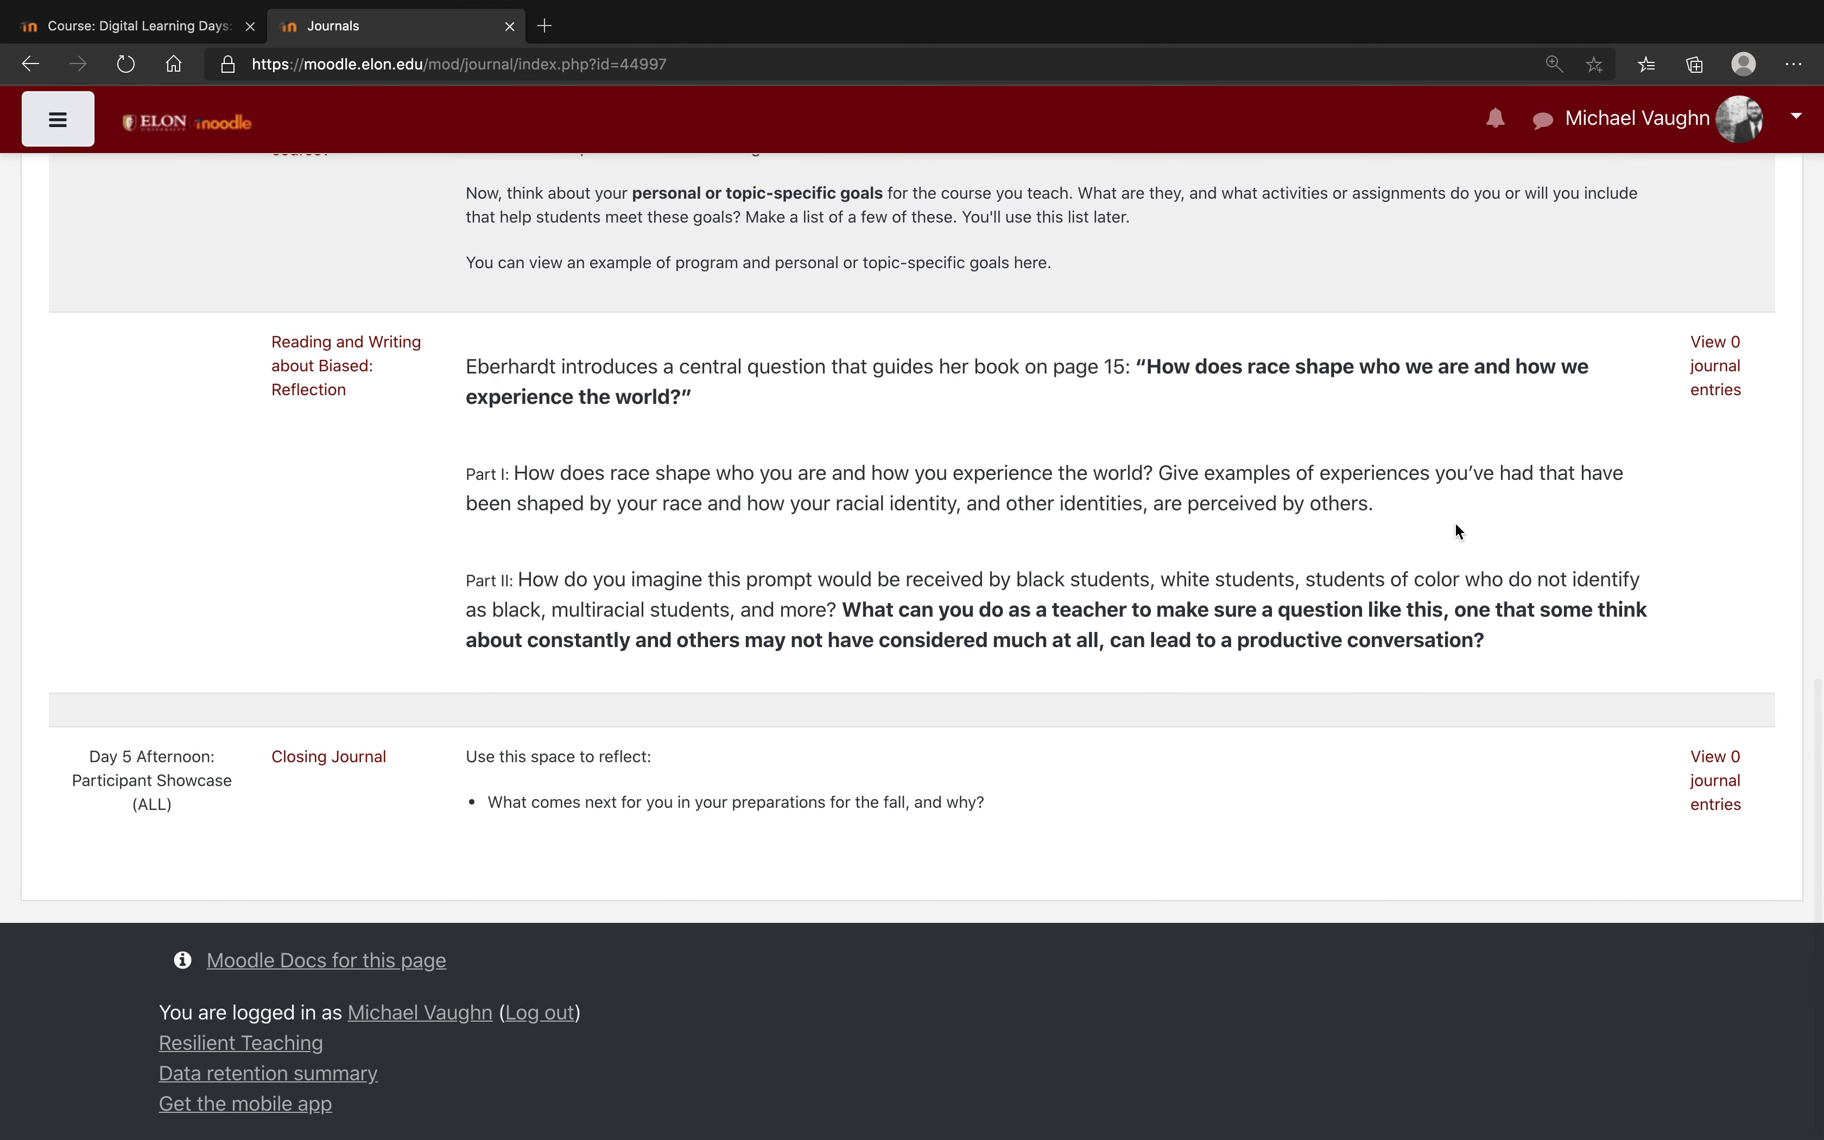